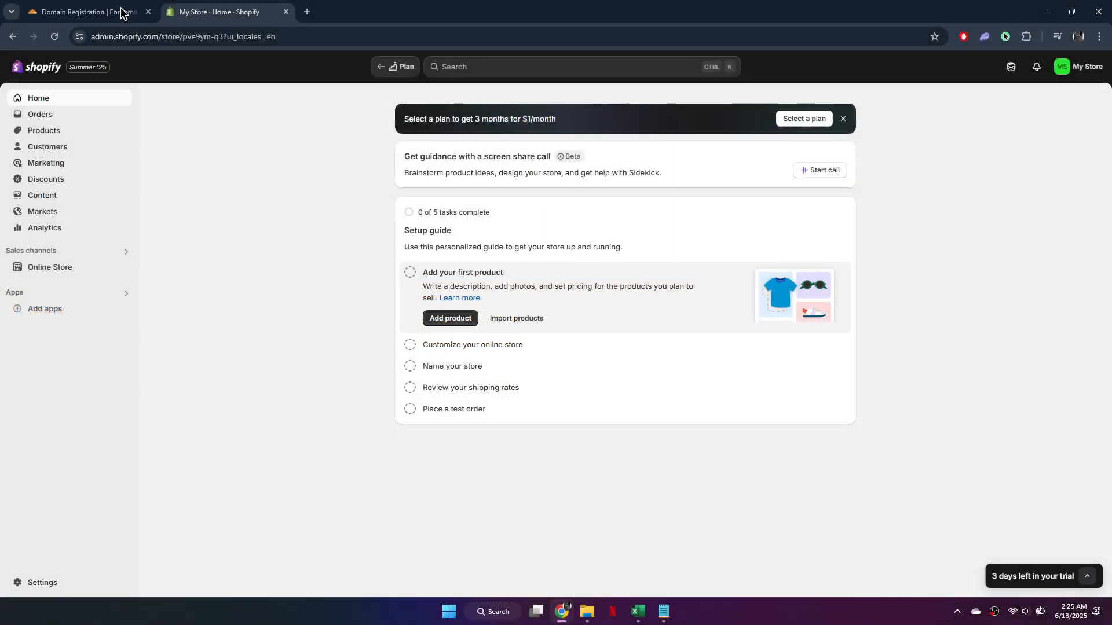
# Step: Open the DNS configuration page for everiana.uk from the Cloudflare domain list
pyautogui.click(86, 12)
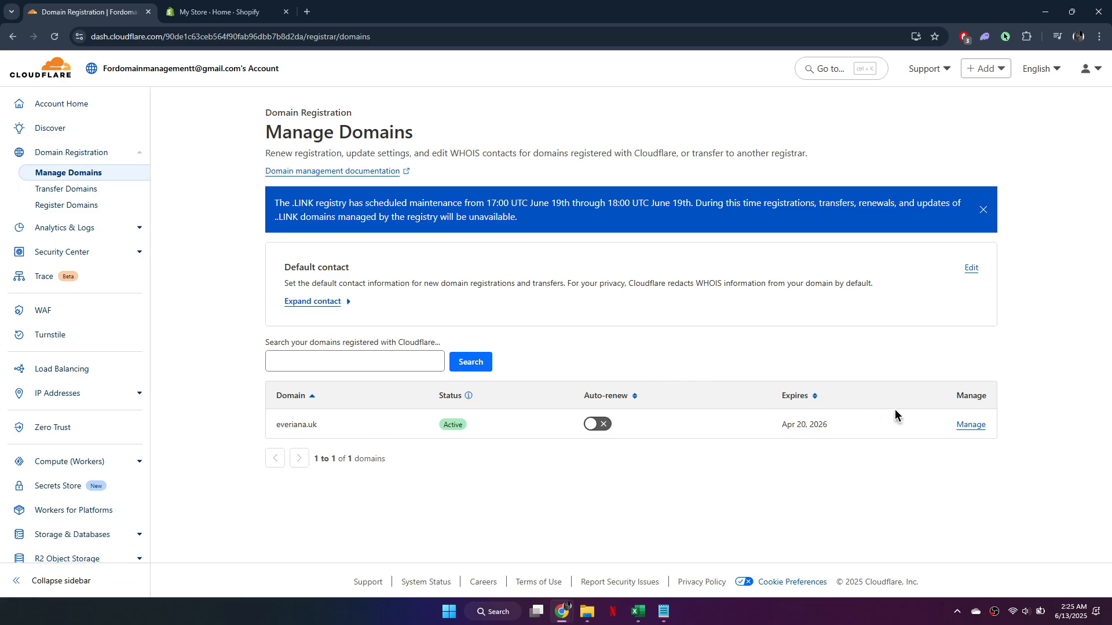
pyautogui.click(971, 425)
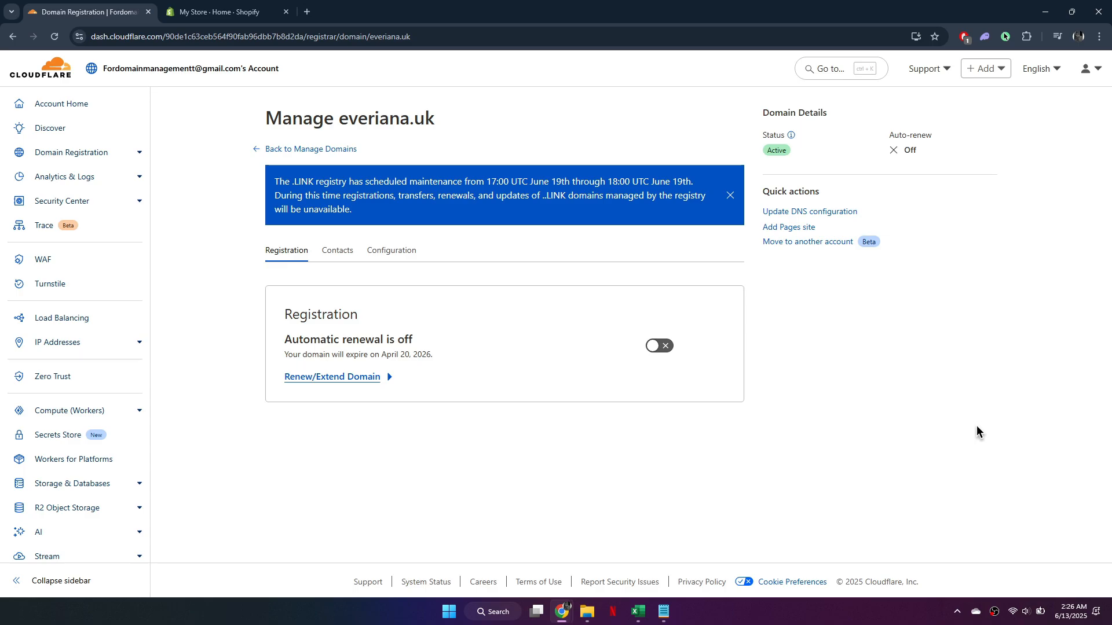
pyautogui.click(809, 212)
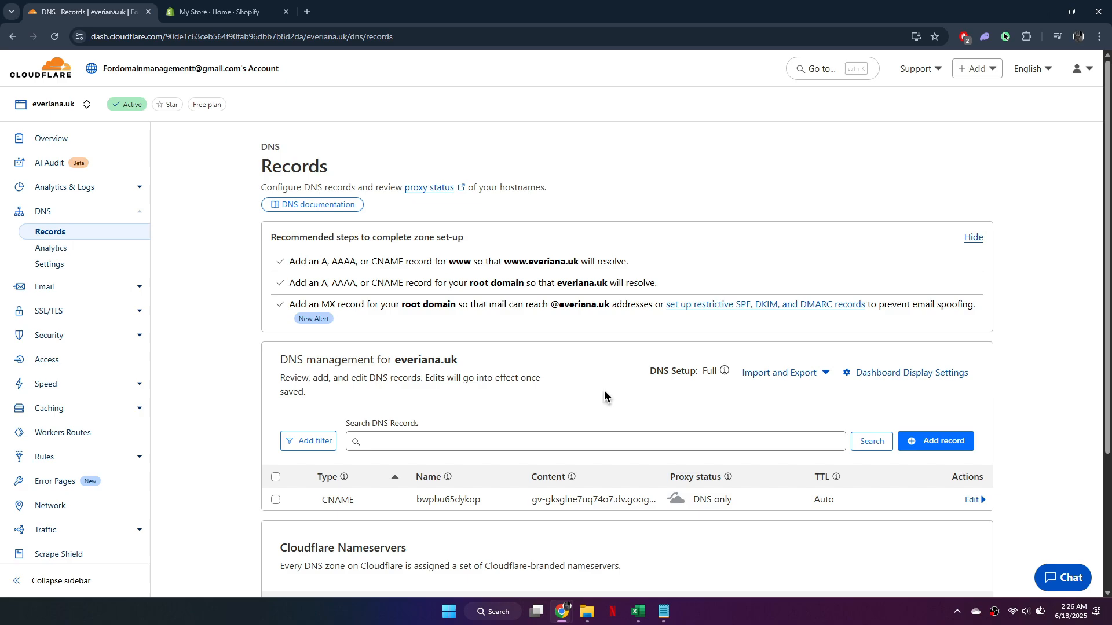
# Step: Open the Domains page in the Shopify store's Settings
pyautogui.click(225, 11)
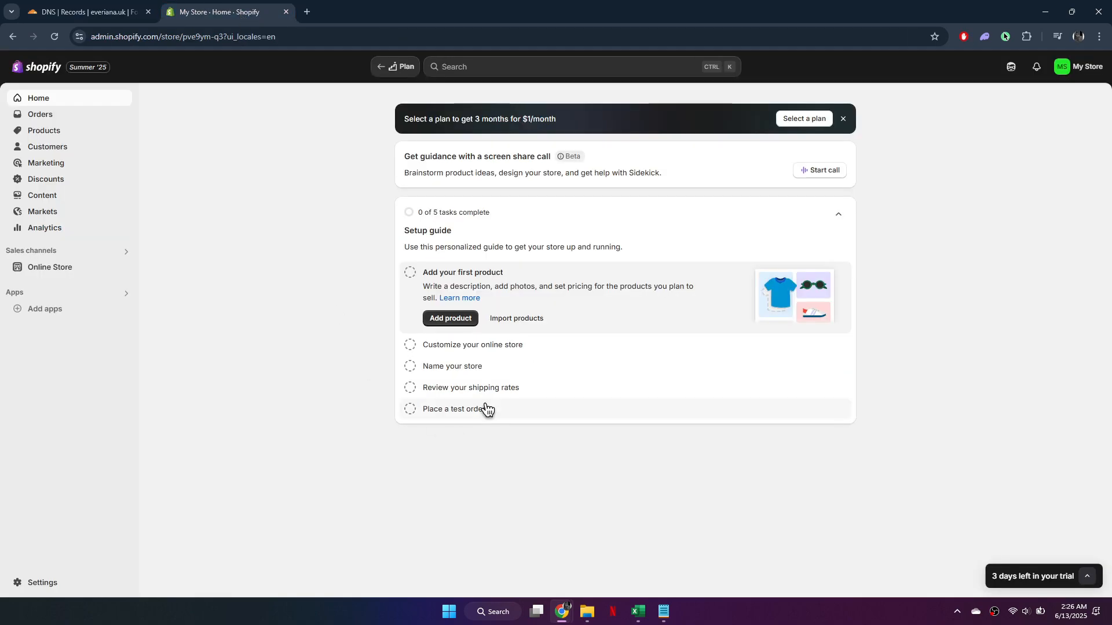
pyautogui.click(42, 583)
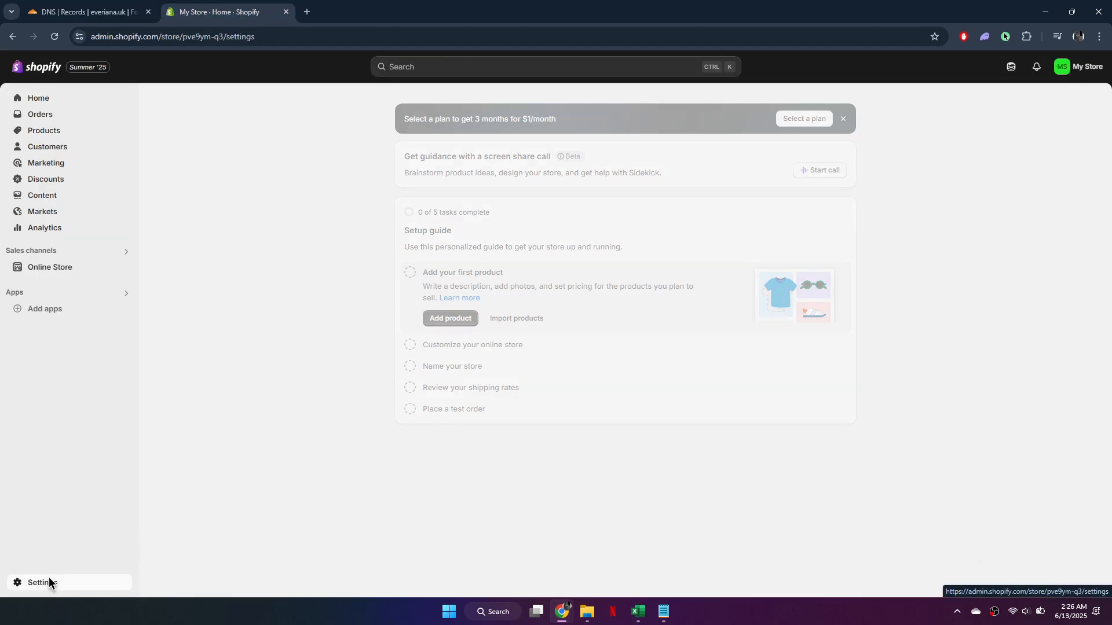
pyautogui.click(41, 583)
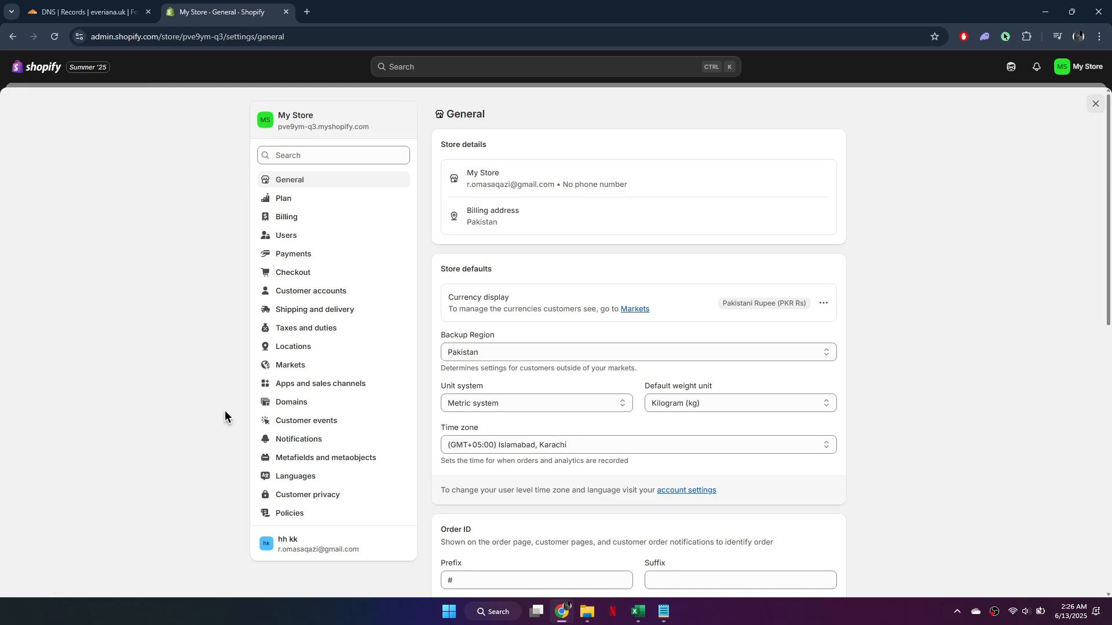
pyautogui.click(291, 402)
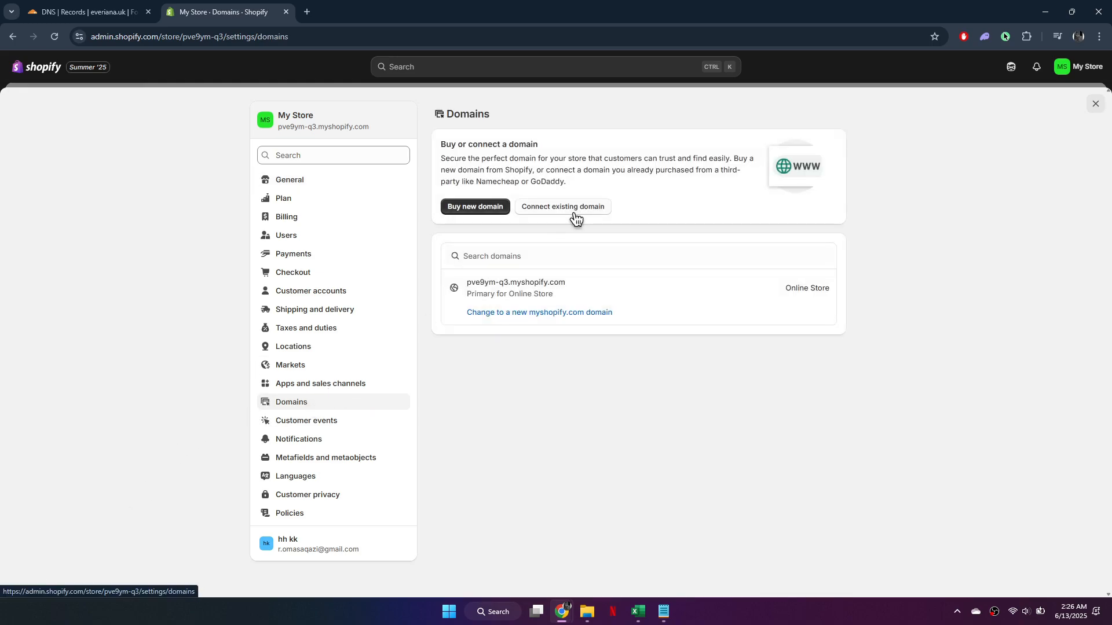
pyautogui.click(562, 206)
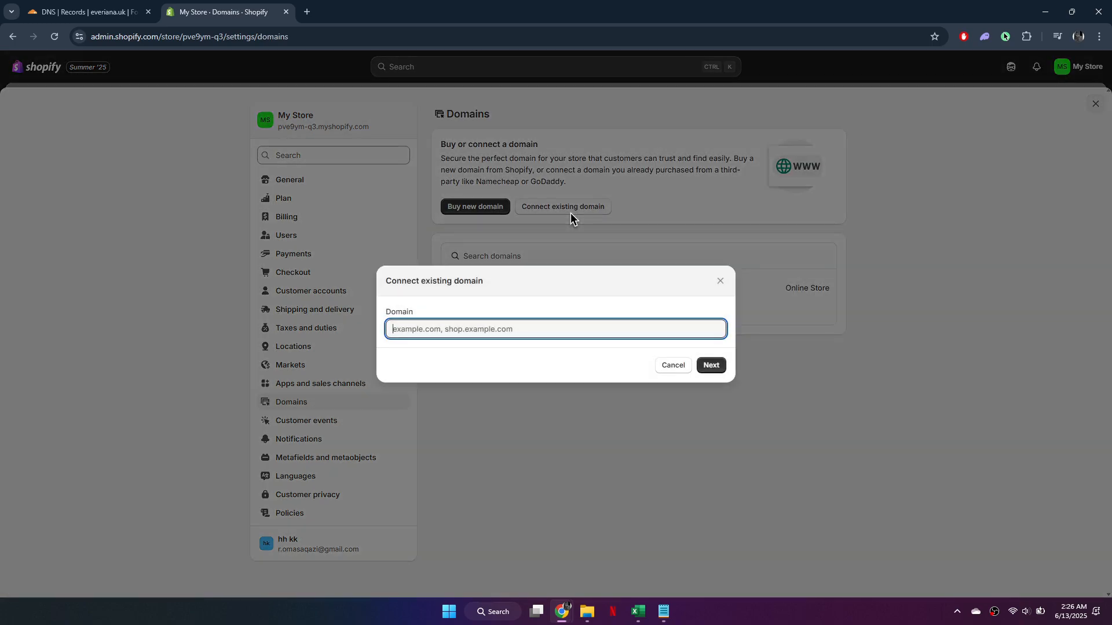
pyautogui.write('www.everiana.uk')
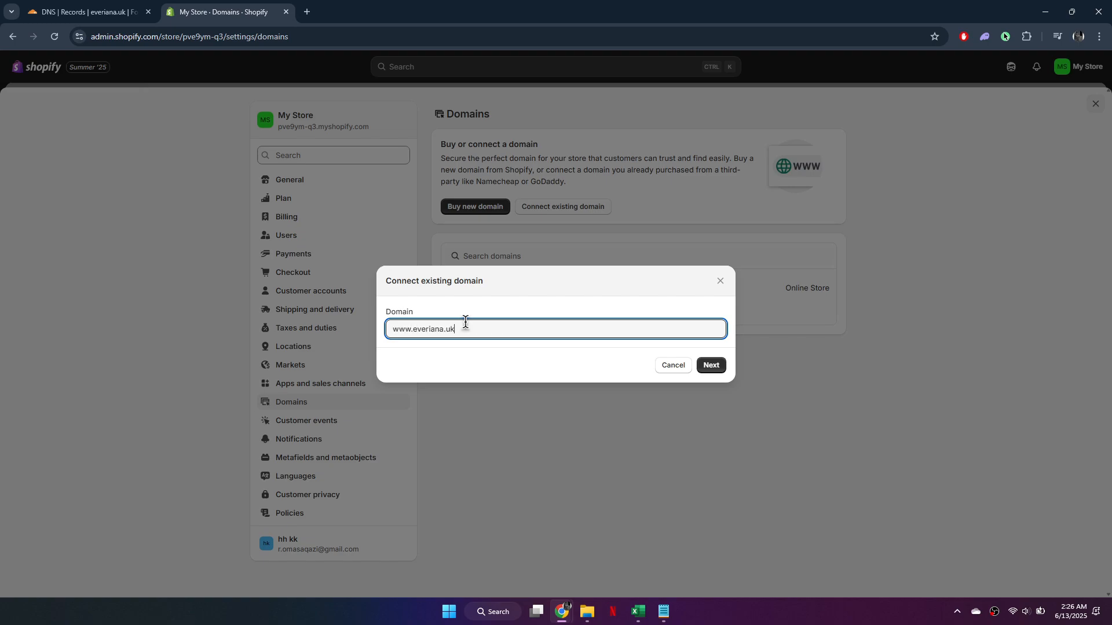
pyautogui.click(711, 365)
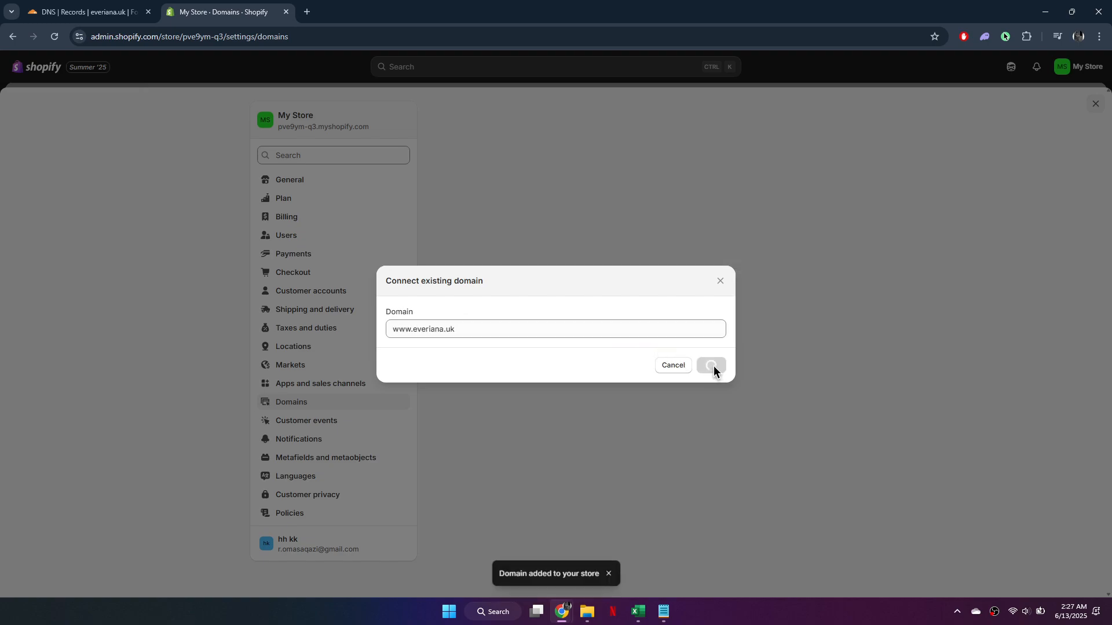
pyautogui.click(710, 365)
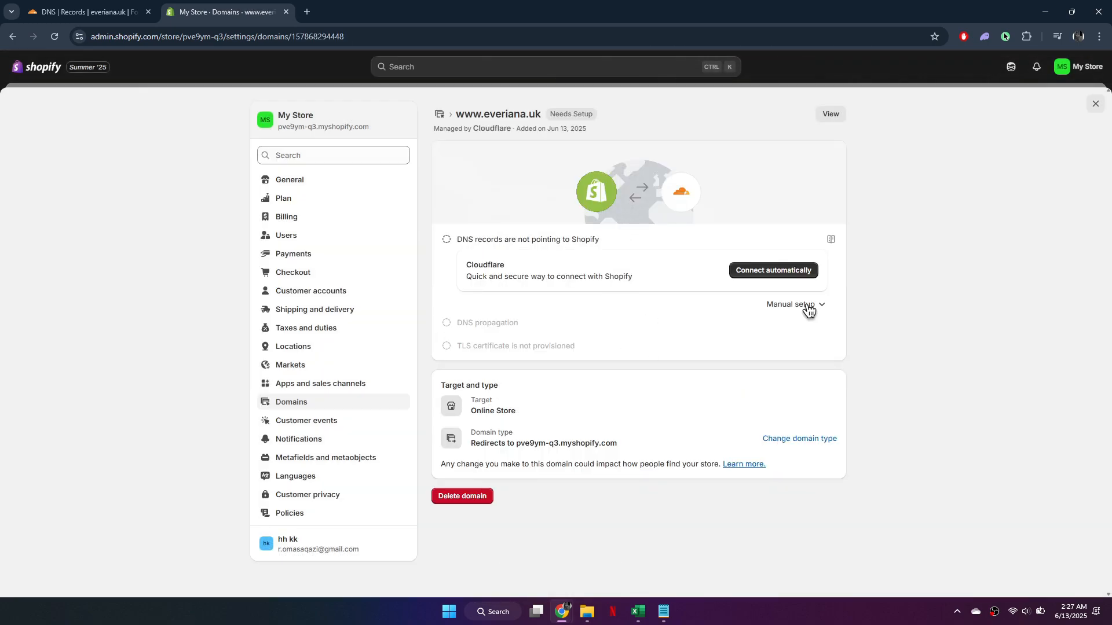
pyautogui.click(791, 304)
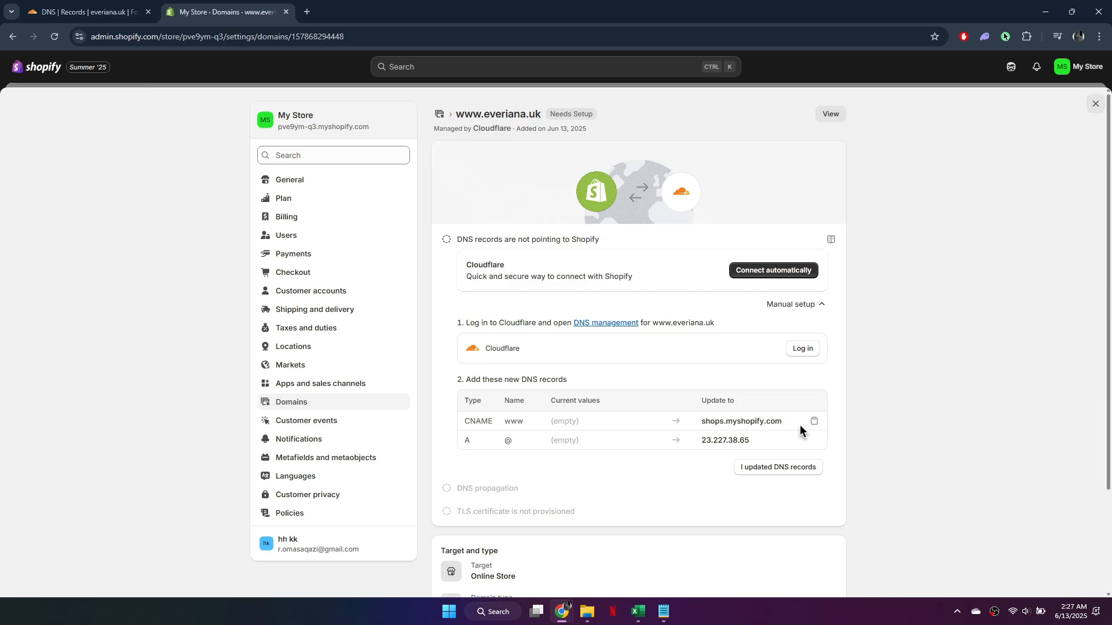
pyautogui.click(87, 12)
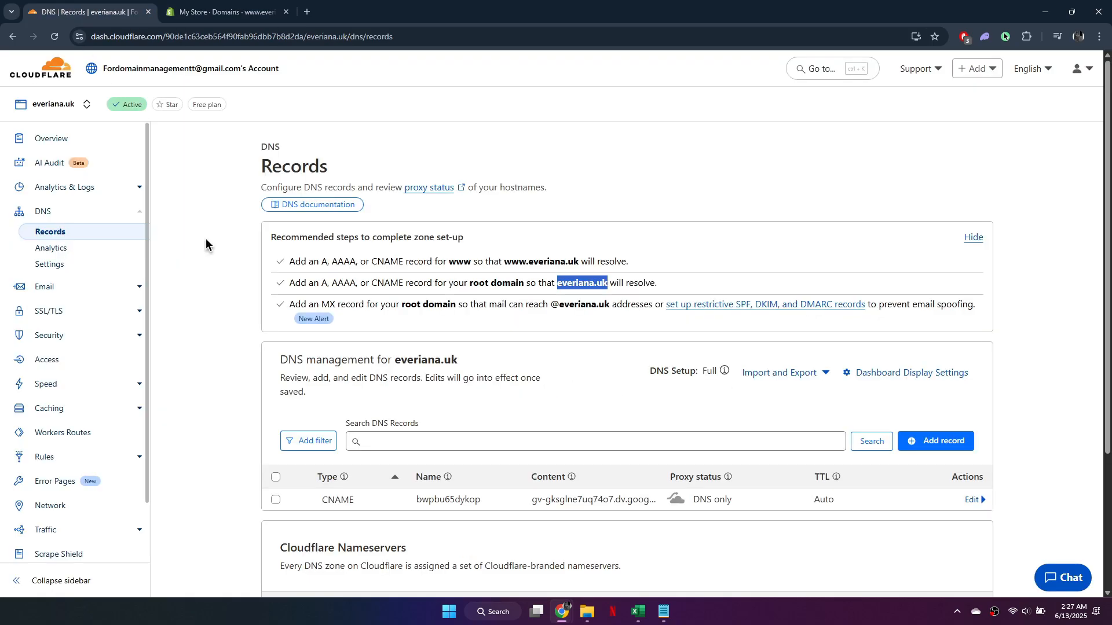
# Step: Save a DNS-only www CNAME record pointing to shops.myshopify.com
pyautogui.click(935, 441)
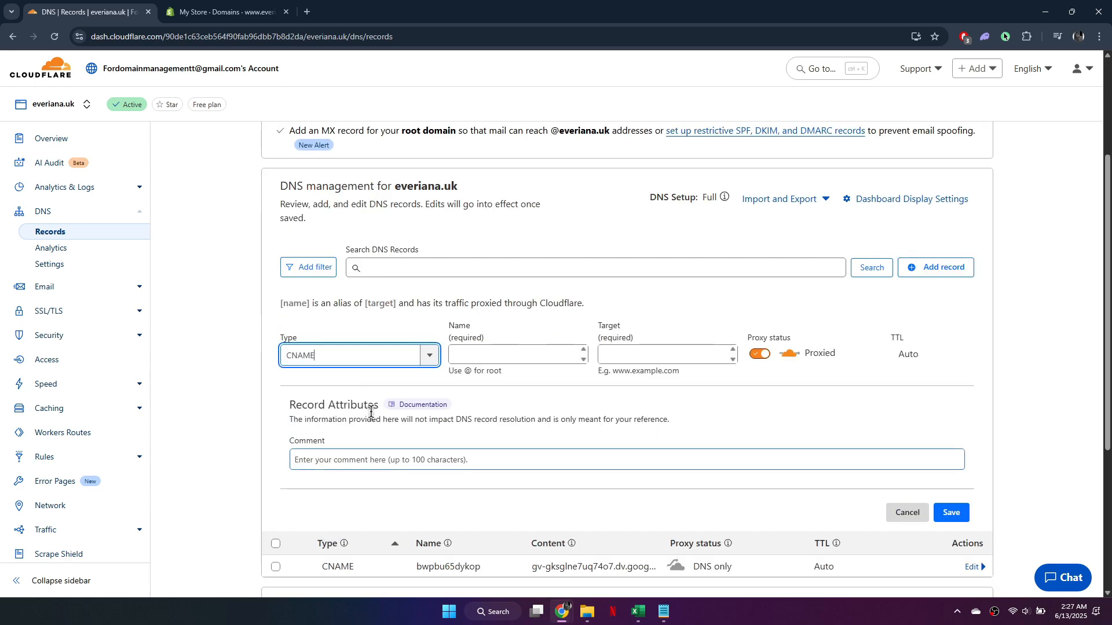
pyautogui.write('www')
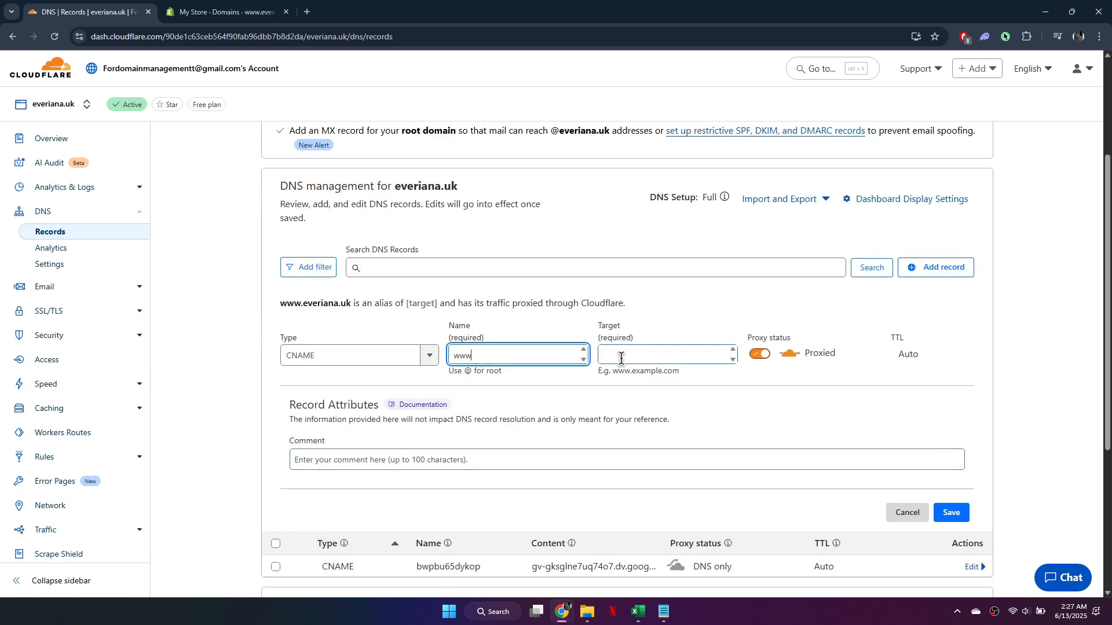
pyautogui.write('shops.myshopify.com')
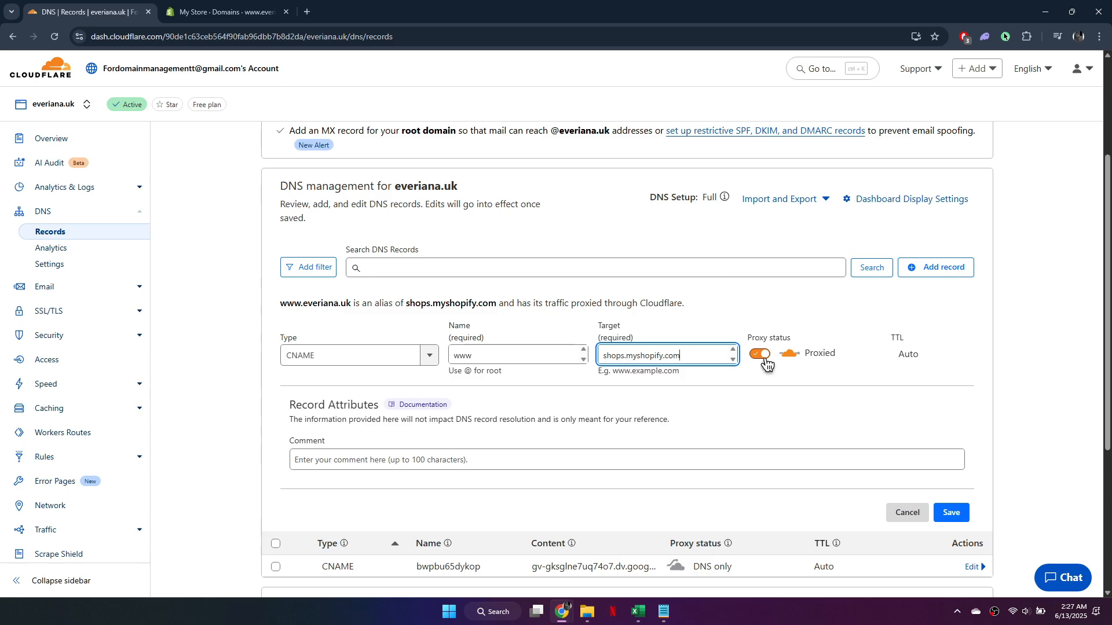
pyautogui.click(759, 354)
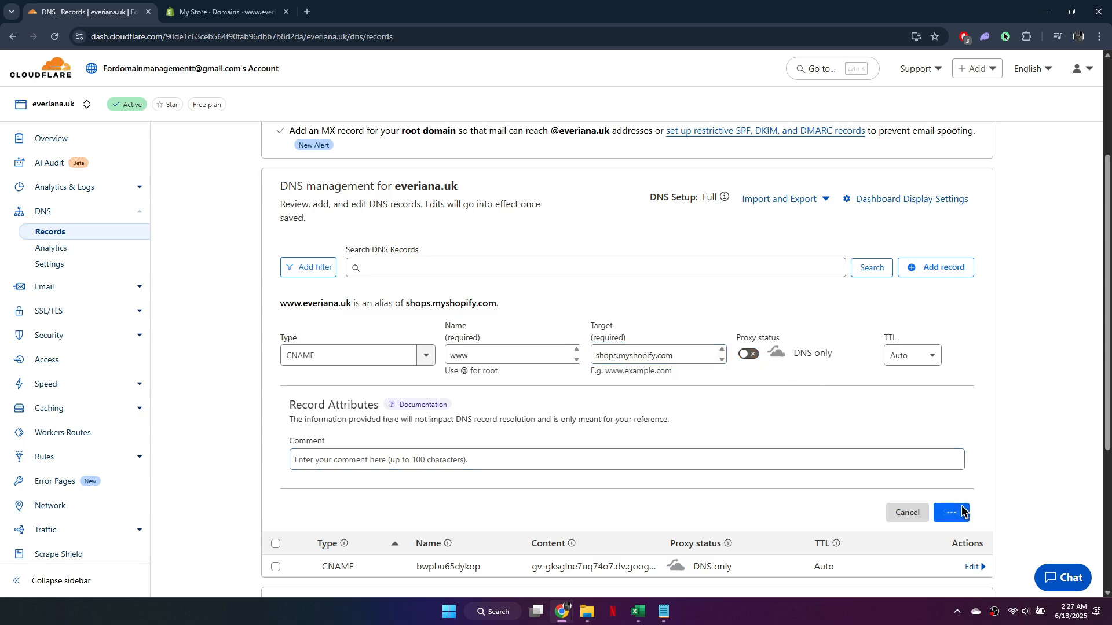
pyautogui.click(936, 267)
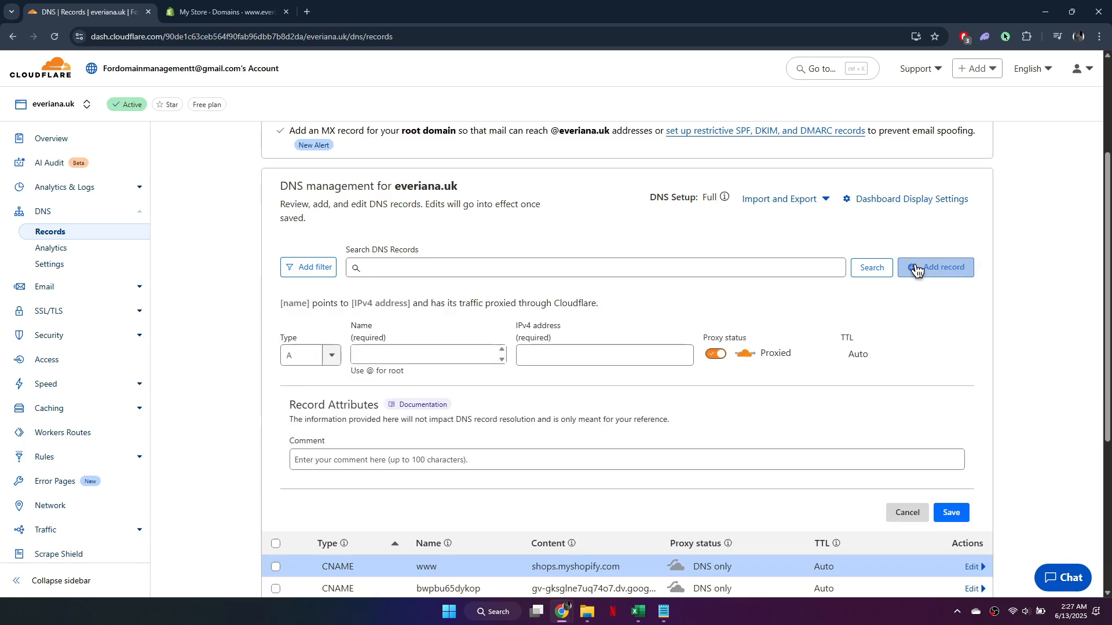
# Step: Add a DNS-only A record for @ pointing to 23.227.38.65
pyautogui.click(425, 354)
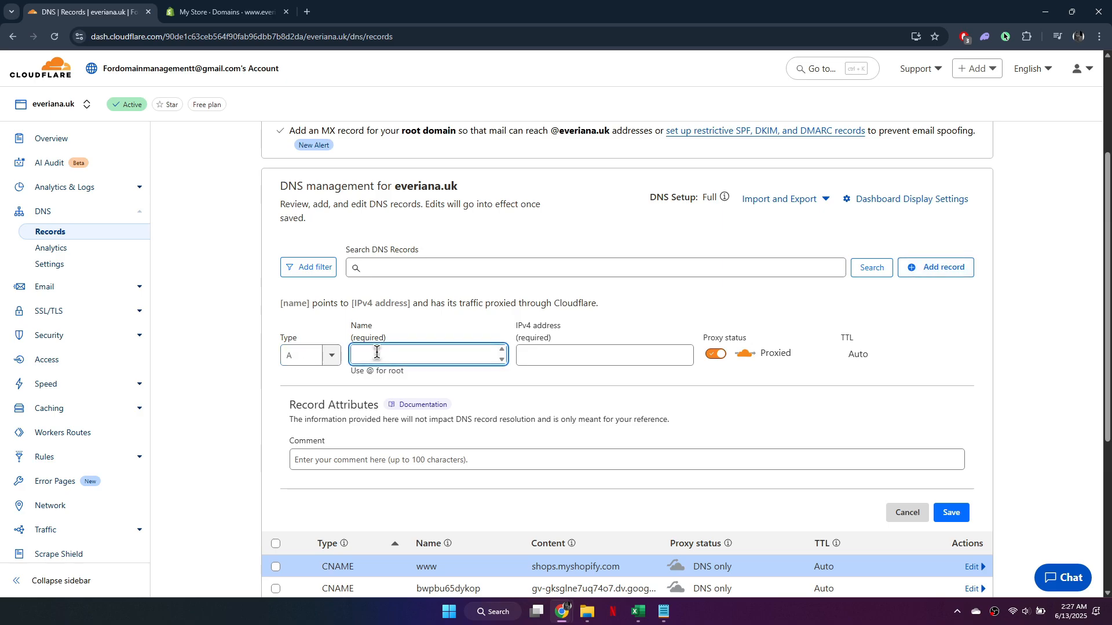
pyautogui.click(223, 12)
pyautogui.write('@')
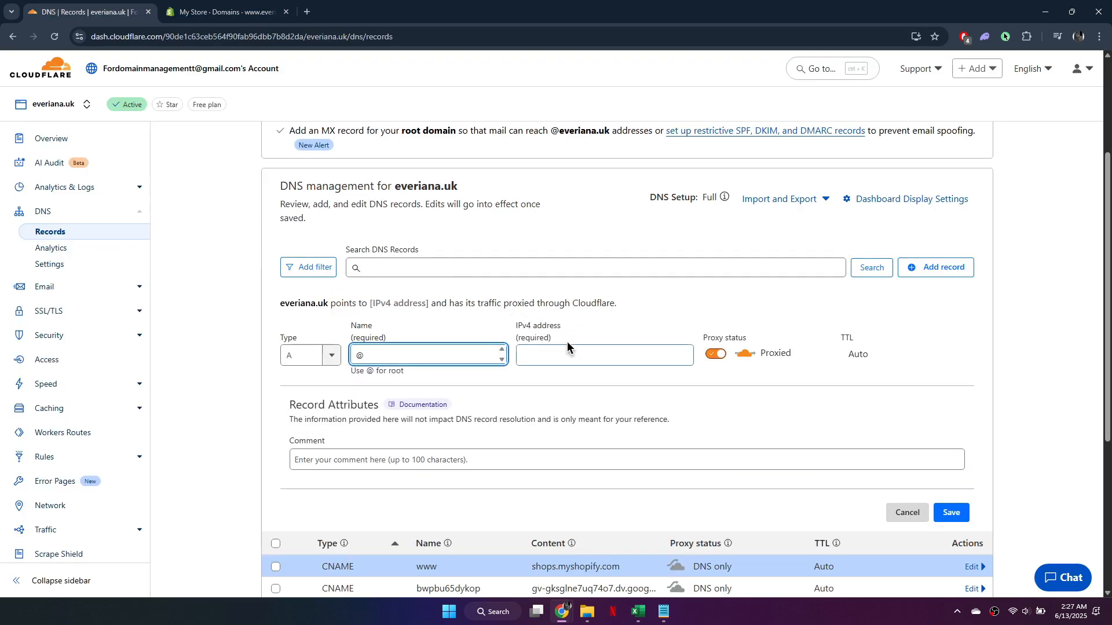
pyautogui.write('23.227.38.65')
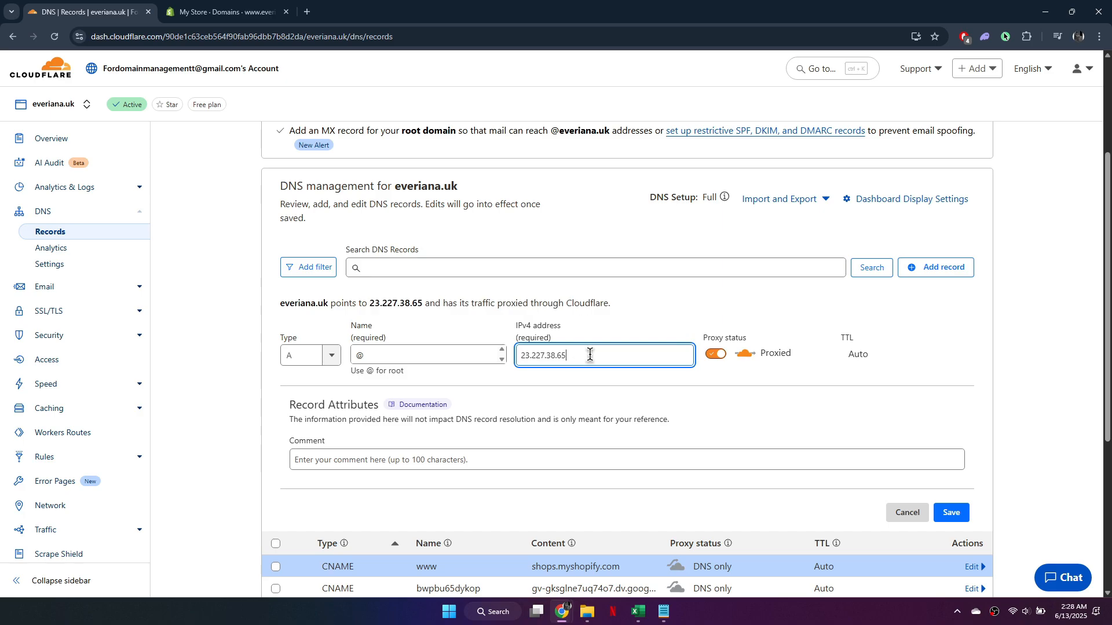
pyautogui.click(716, 353)
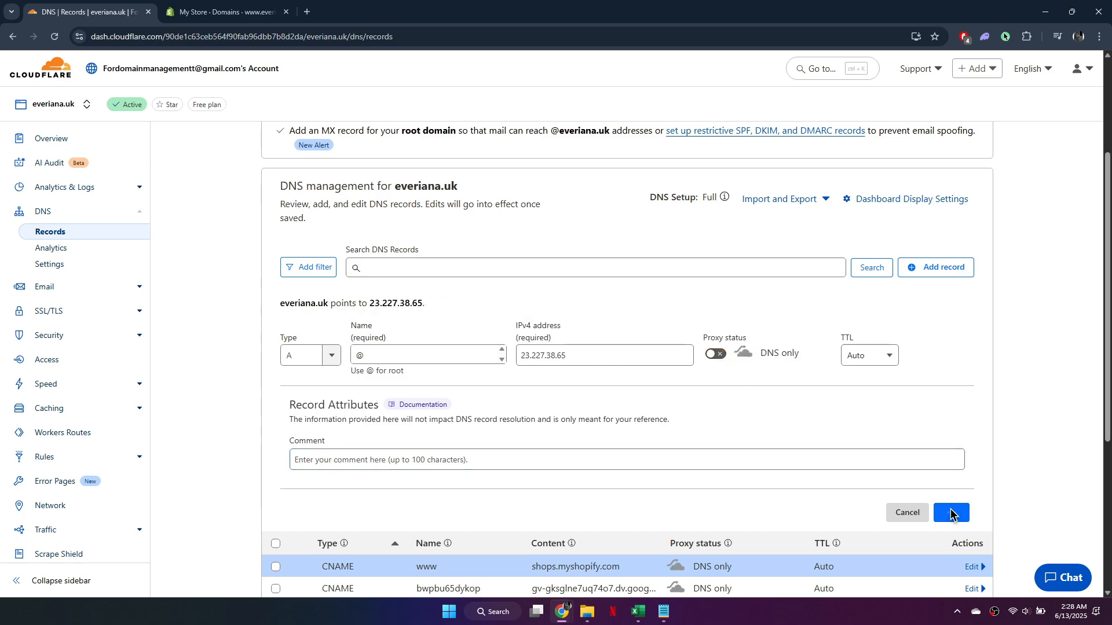
pyautogui.click(951, 513)
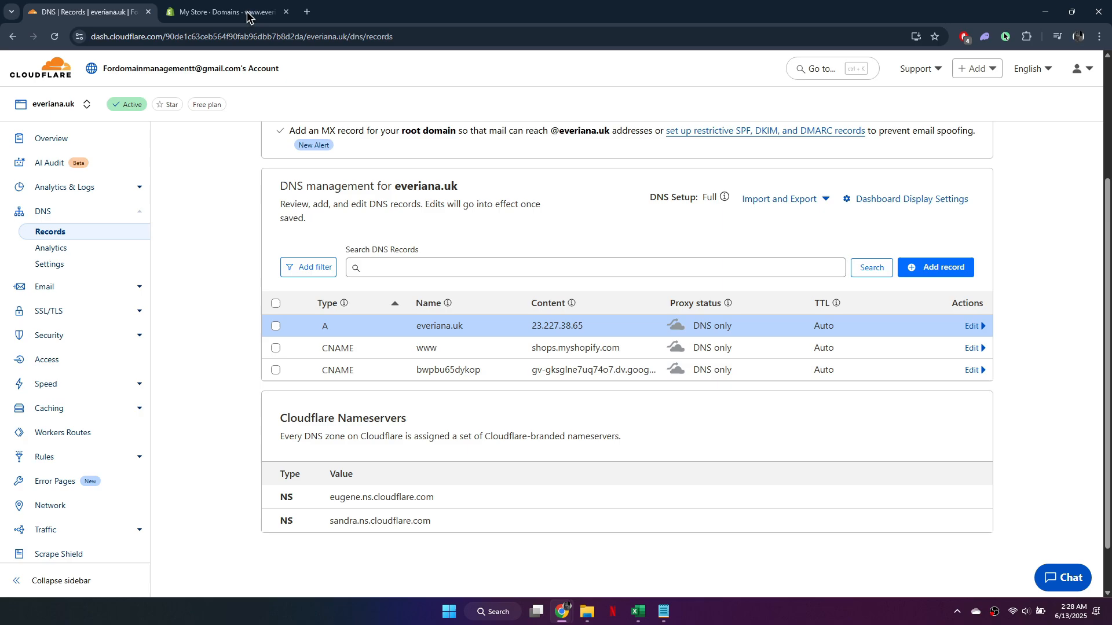
pyautogui.click(217, 11)
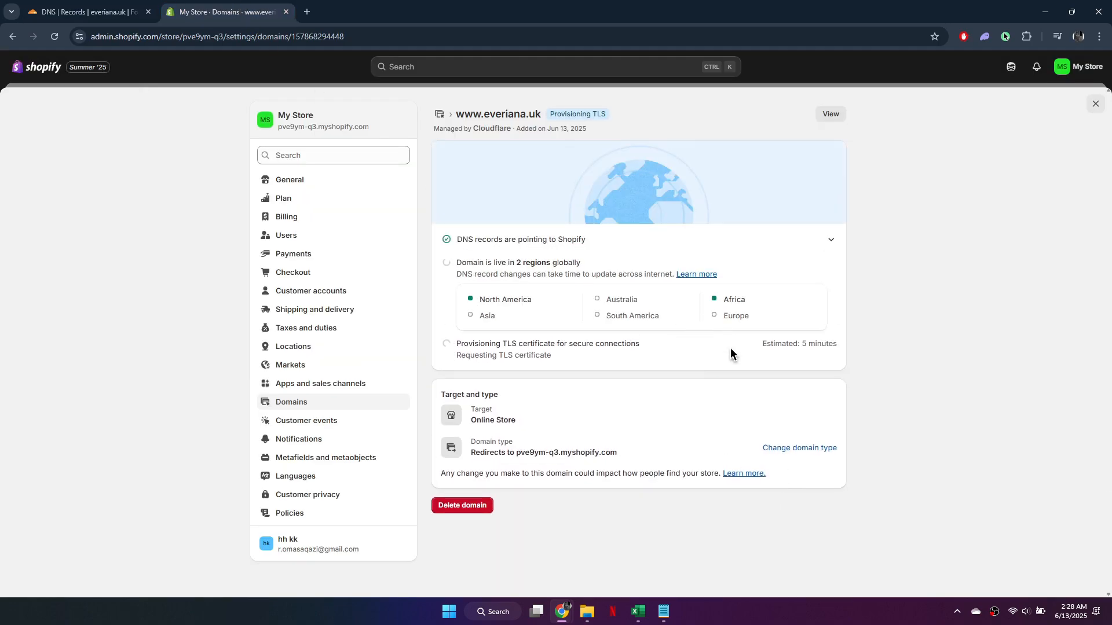
pyautogui.moveTo(815, 306)
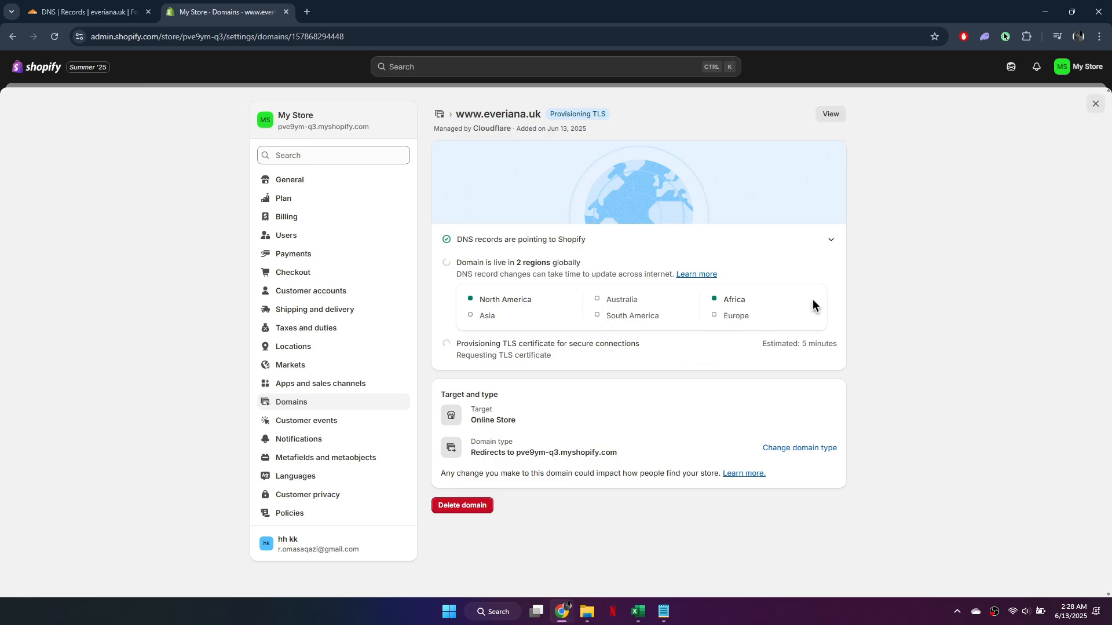
pyautogui.moveTo(921, 301)
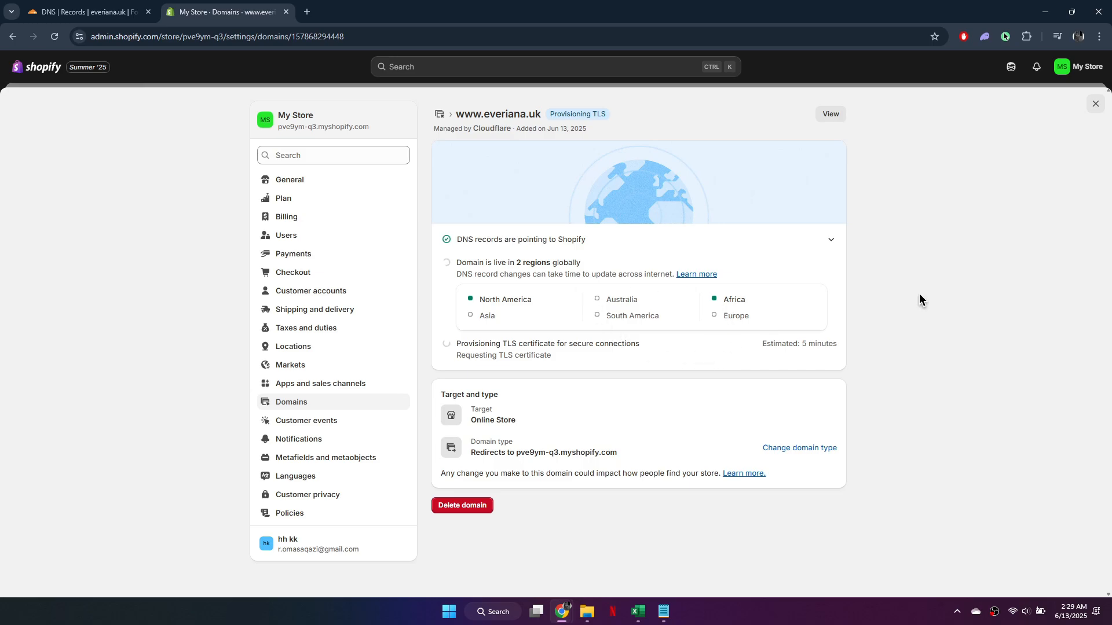
pyautogui.click(87, 11)
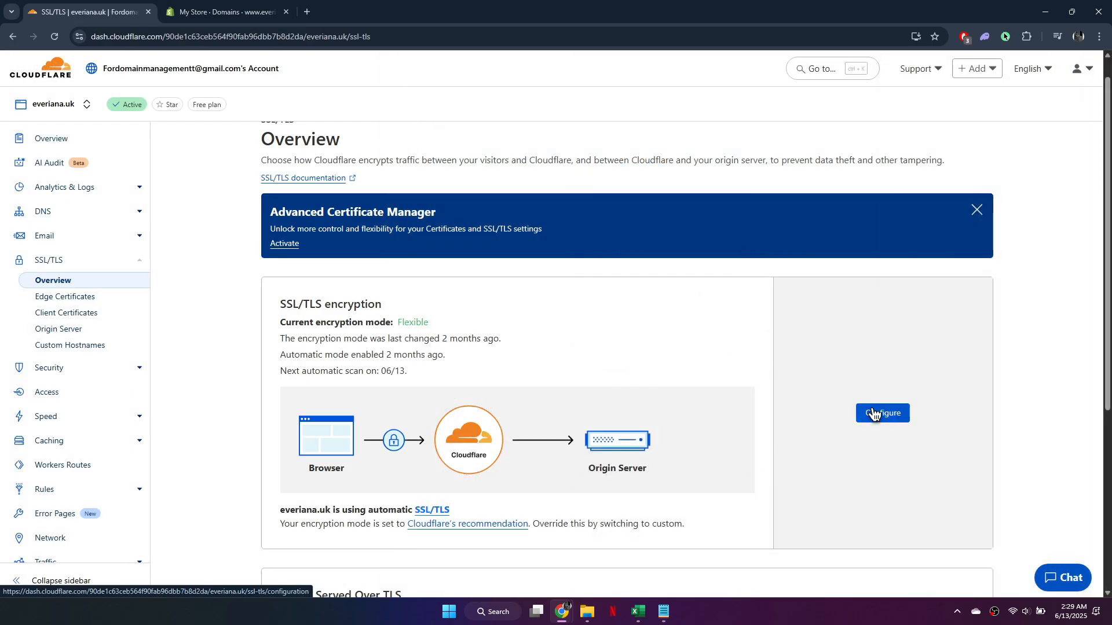
# Step: Change everiana.uk's encryption mode from Flexible to custom Full (strict) and save it
pyautogui.click(883, 413)
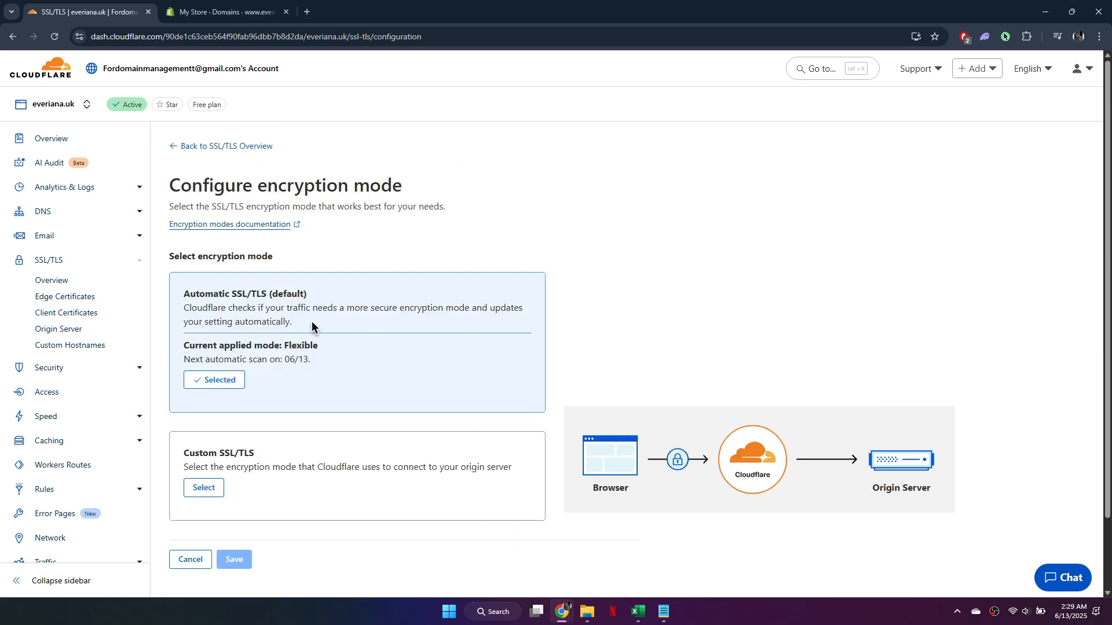
pyautogui.click(203, 488)
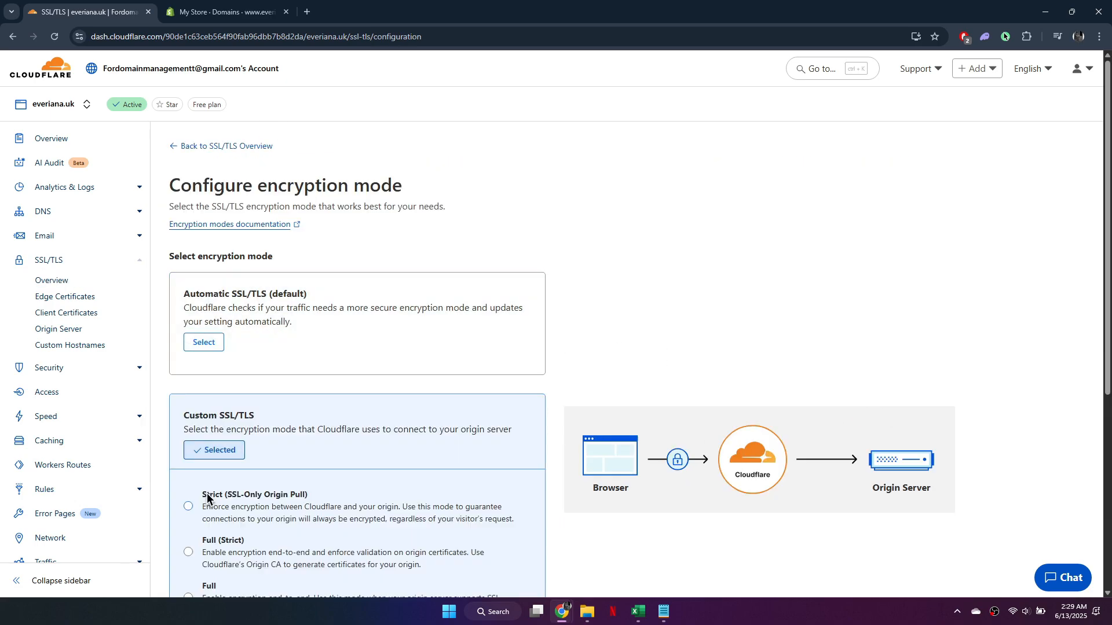
pyautogui.click(187, 379)
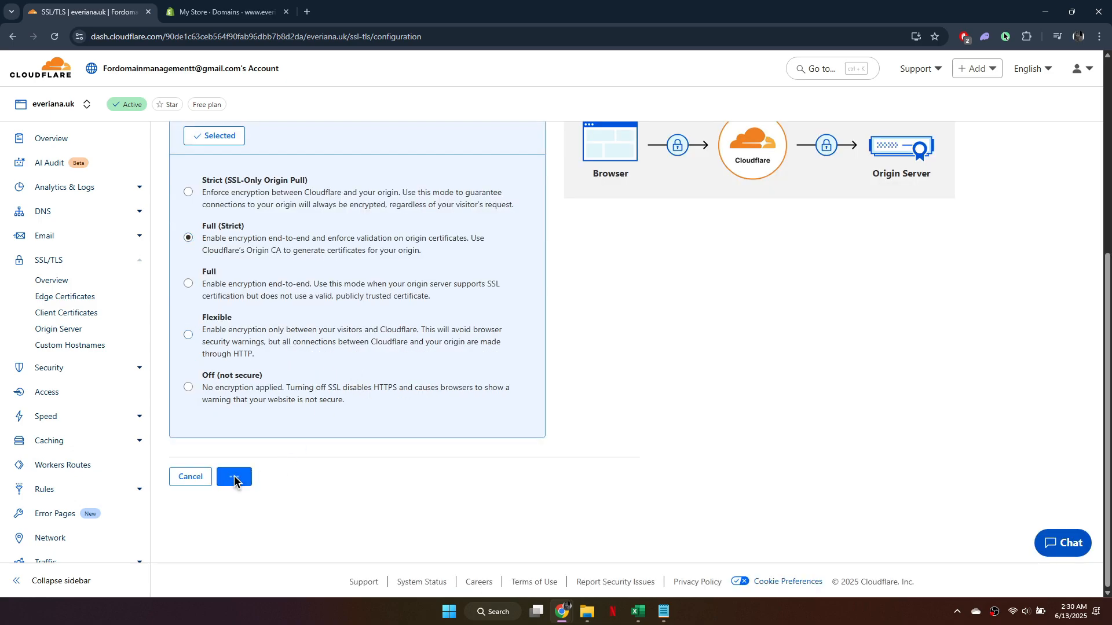
pyautogui.click(234, 477)
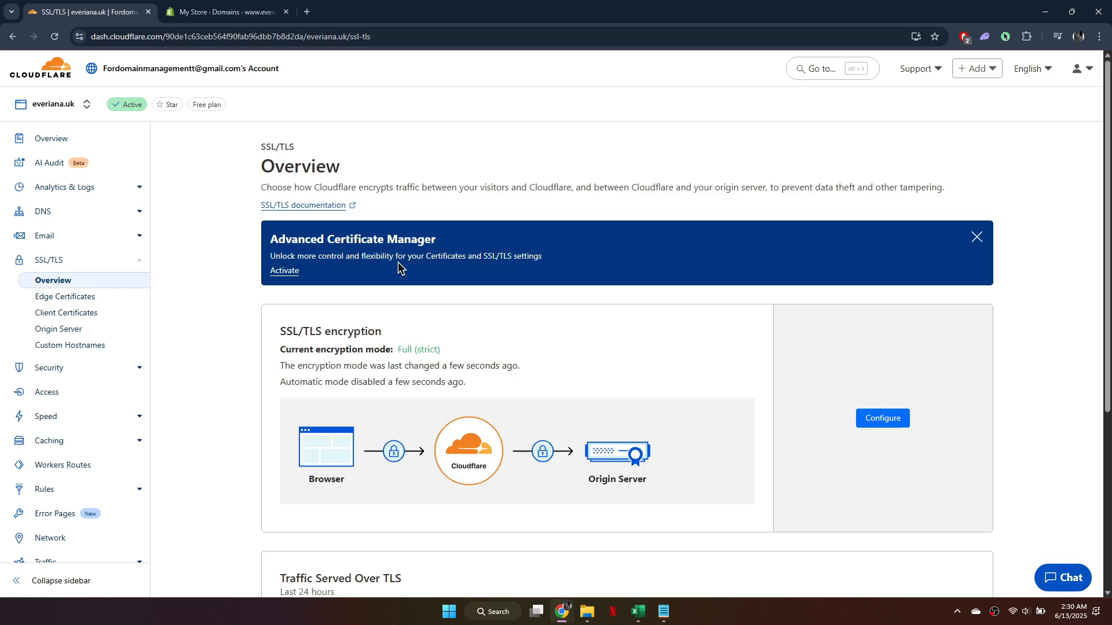
pyautogui.click(229, 12)
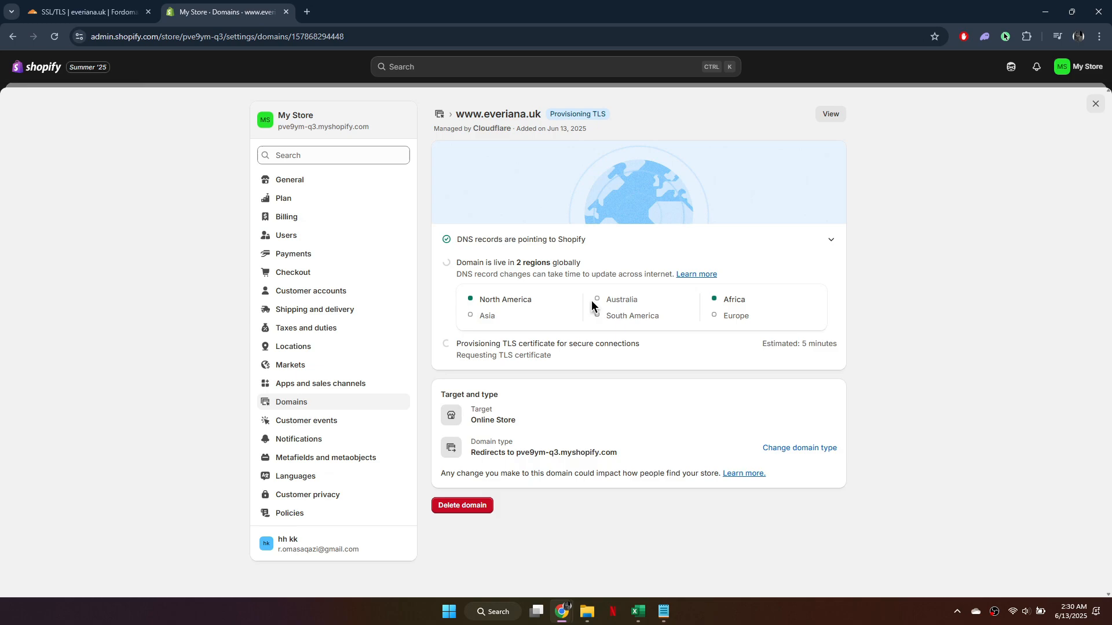